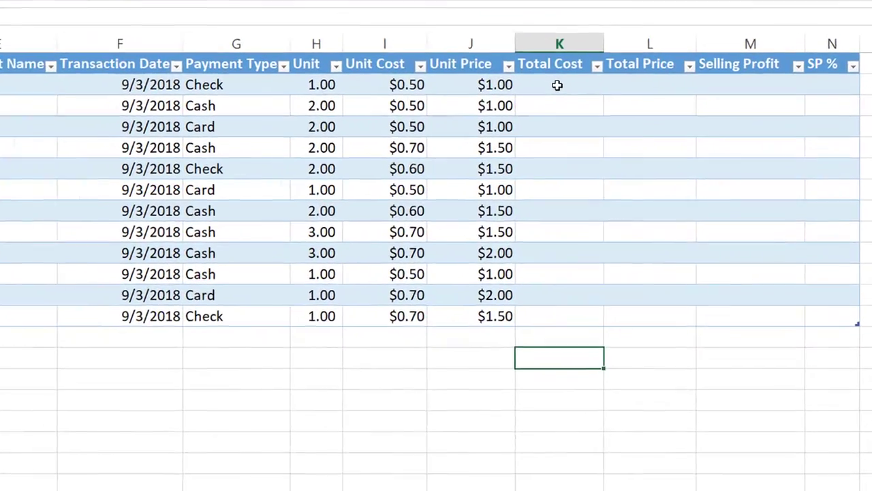
Fill Total Cost with Unit × Unit Cost, giving $0.50, $1.00, $1.40 down the column.
{"action": "type", "text": "="}
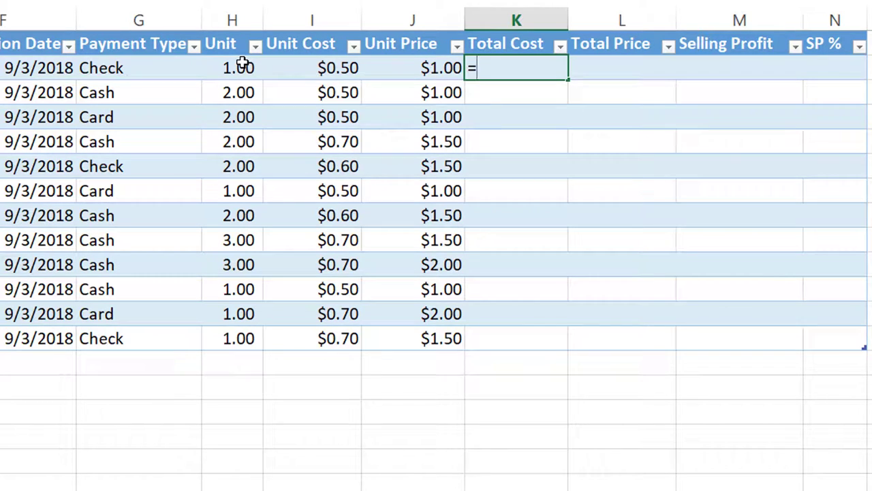
{"action": "left_click", "coordinate": [237, 68]}
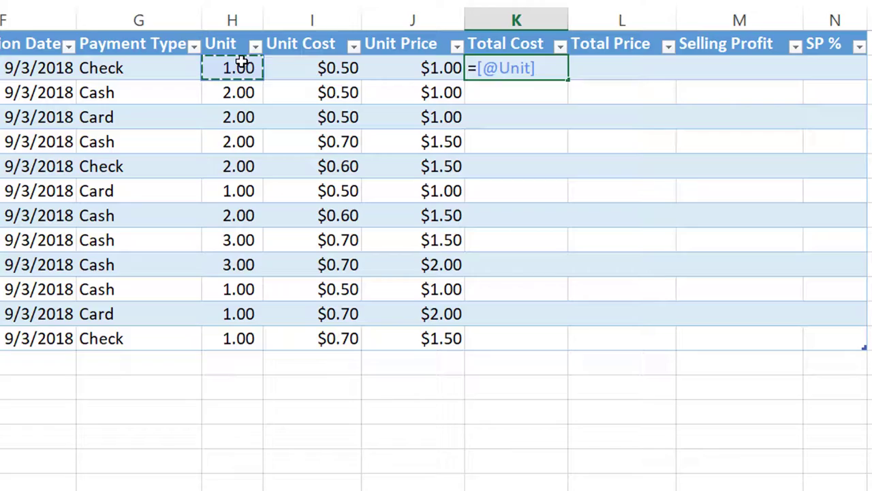
{"action": "type", "text": "*"}
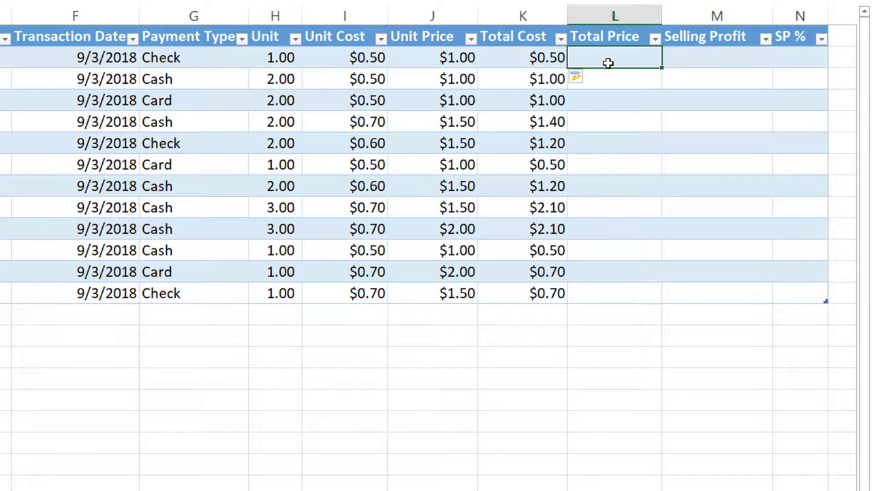
Fill Total Price as Unit × Unit Price and Selling Profit as Total Price − Total Cost.
{"action": "type", "text": "=h2*"}
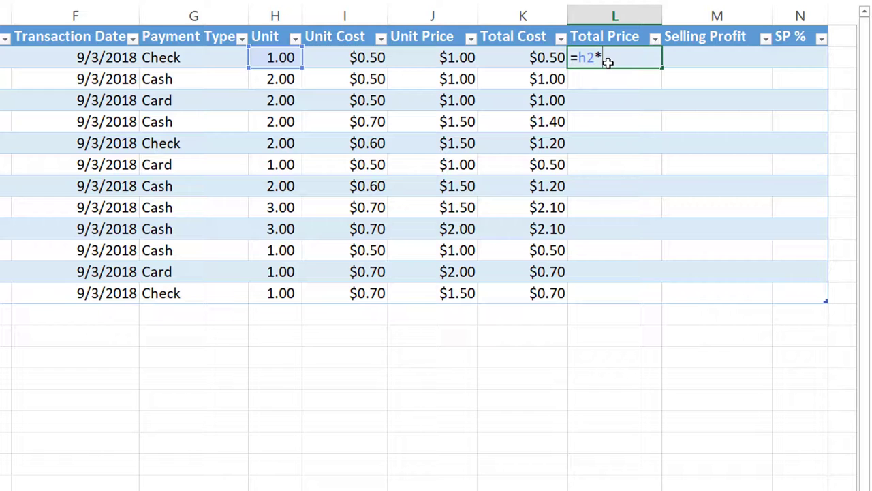
{"action": "left_click", "coordinate": [432, 57]}
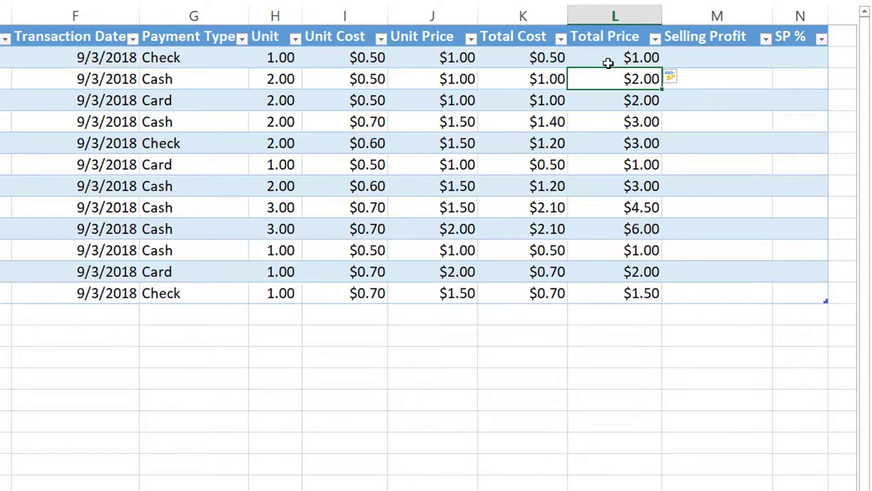
{"action": "left_click", "coordinate": [548, 58]}
{"action": "type", "text": "="}
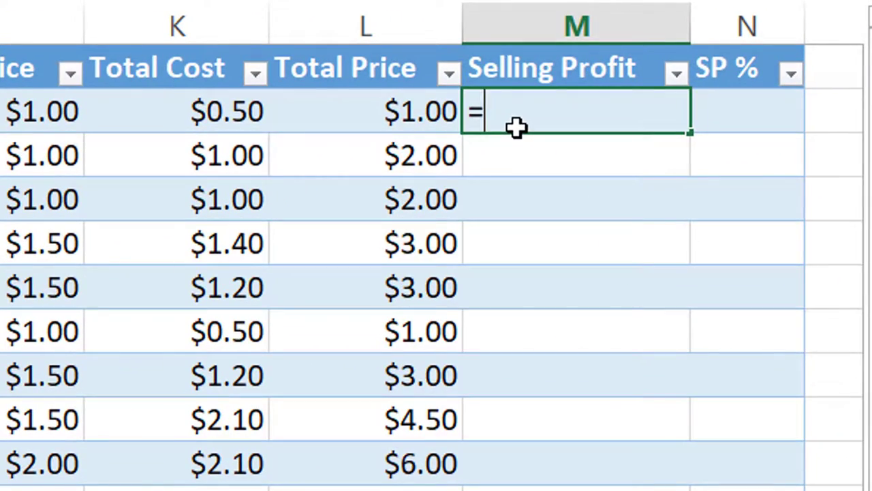
{"action": "left_click", "coordinate": [366, 112]}
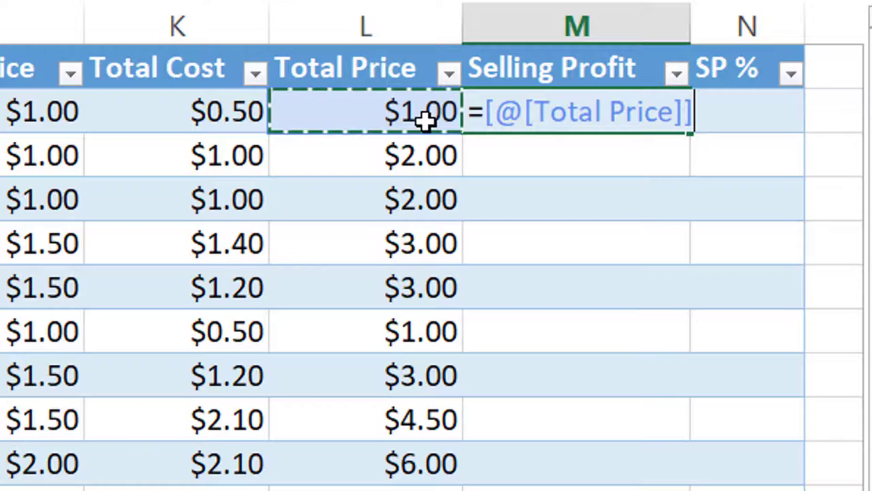
{"action": "type", "text": "-"}
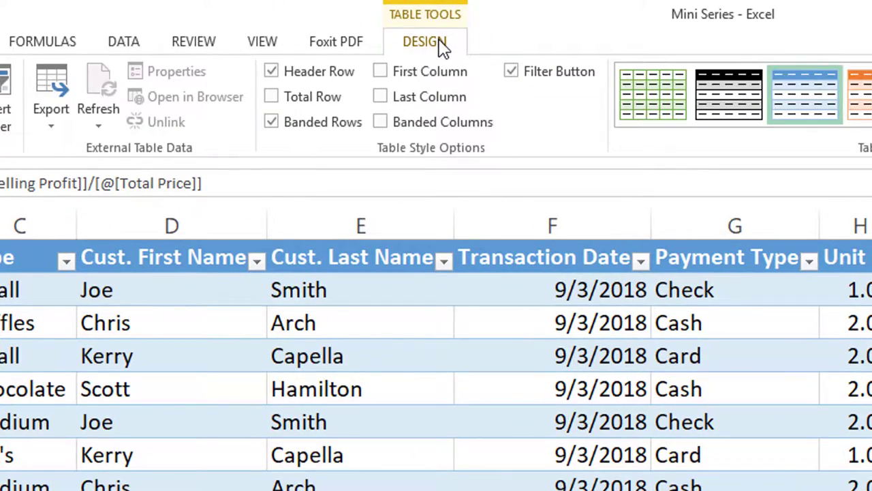
Add a Total Row to the table from Table Tools Design.
{"action": "left_click", "coordinate": [379, 71]}
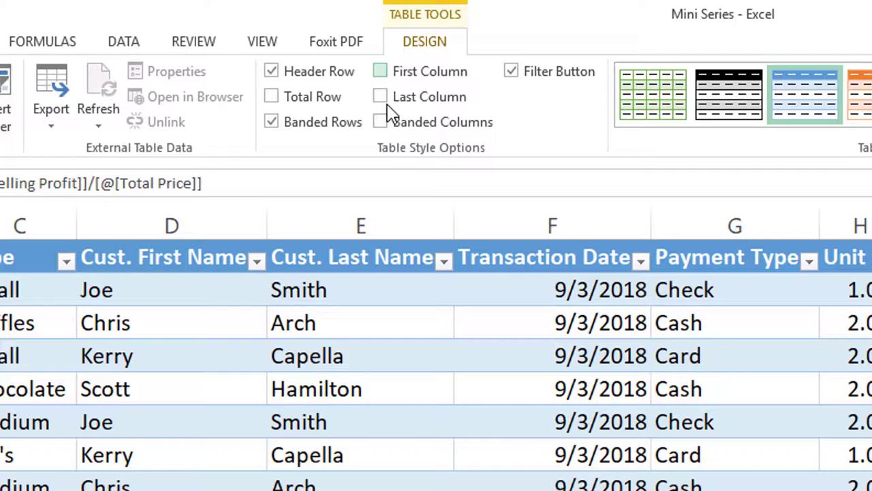
{"action": "left_click", "coordinate": [379, 71]}
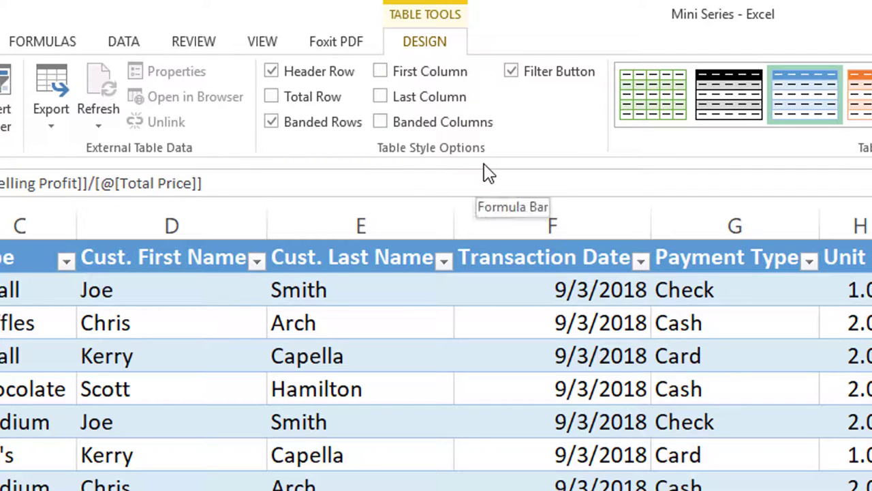
{"action": "left_click", "coordinate": [271, 96]}
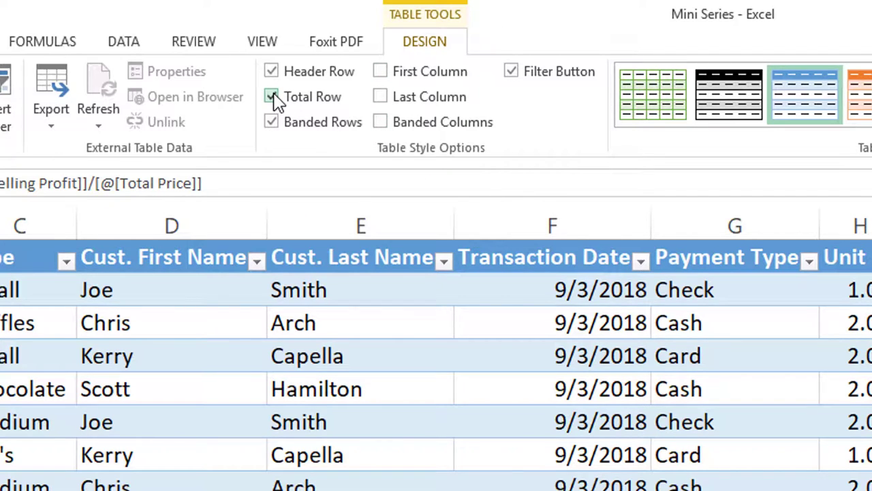
{"action": "left_click", "coordinate": [271, 95]}
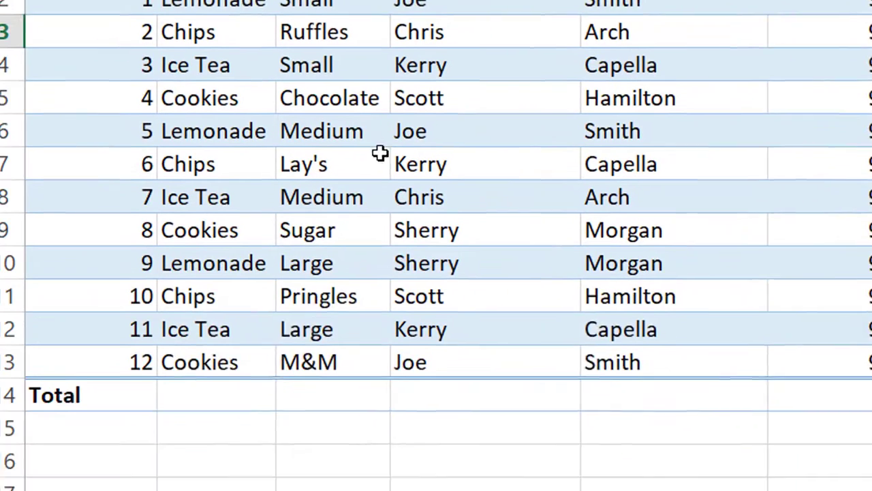
{"action": "scroll", "scroll_direction": "down", "scroll_amount": 3}
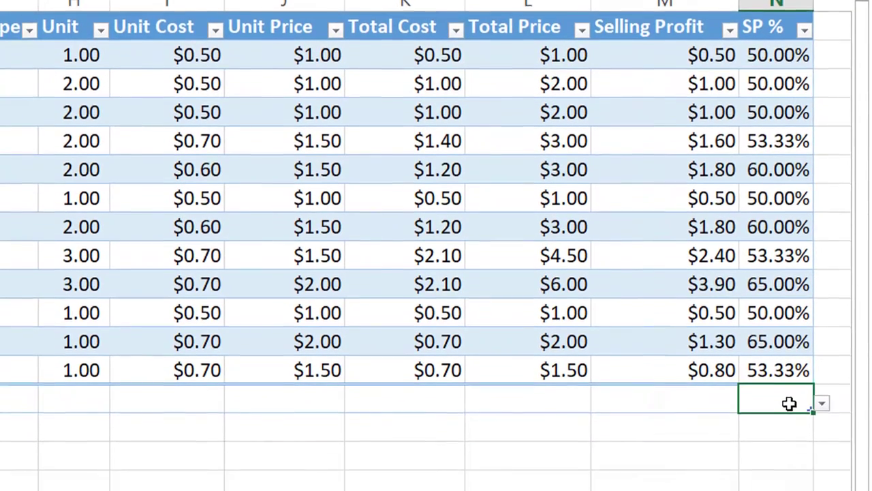
Make the SP % total show Average (55.00%) and set the other totals to Sum.
{"action": "left_click", "coordinate": [821, 403]}
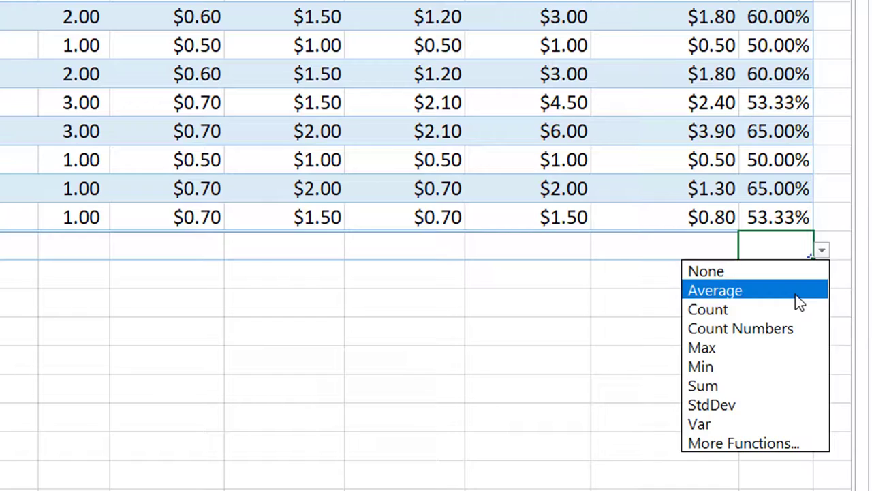
{"action": "left_click", "coordinate": [714, 289]}
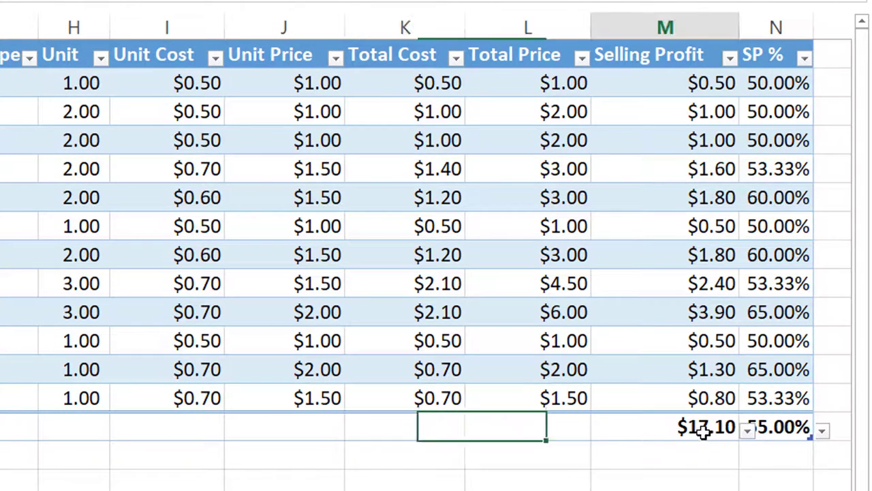
{"action": "left_click", "coordinate": [665, 425]}
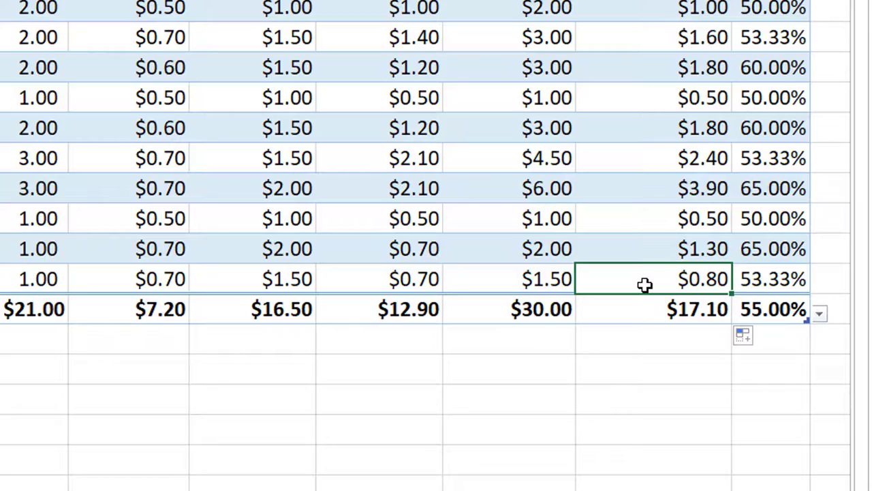
Insert row 14 above Total and enter 13, Ice Tea, Large, Joe, Smith, 9/4/2018, Card.
{"action": "left_click", "coordinate": [770, 278]}
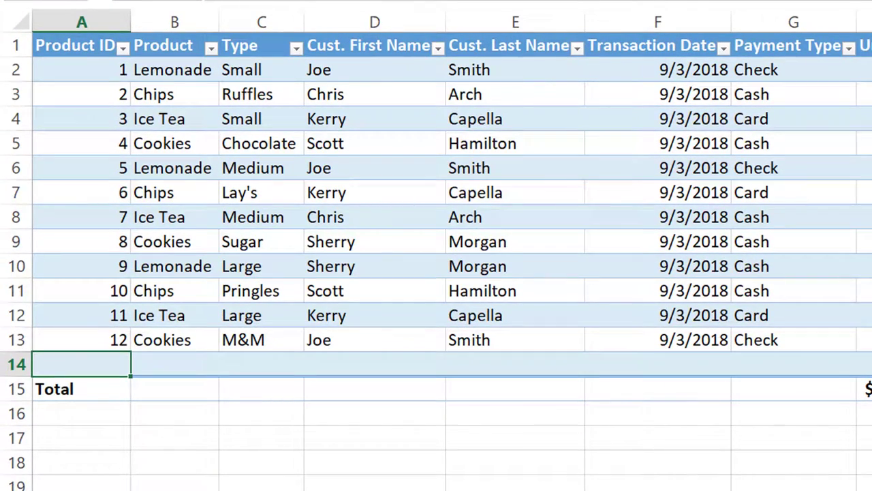
{"action": "type", "text": "13"}
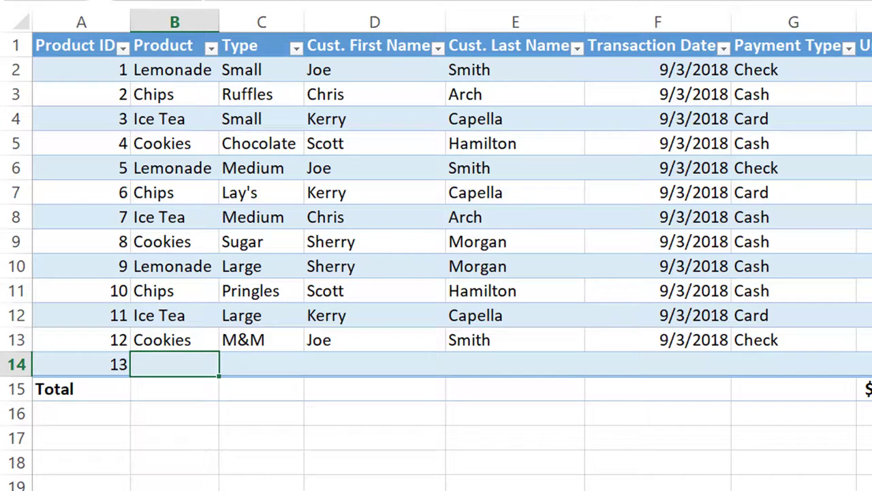
{"action": "type", "text": "Ice Tea"}
{"action": "left_click", "coordinate": [262, 364]}
{"action": "type", "text": "L"}
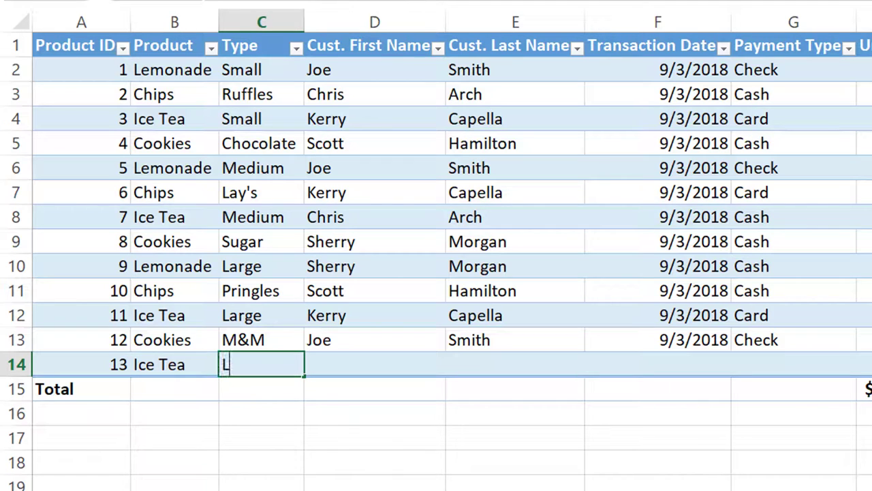
{"action": "type", "text": "arge"}
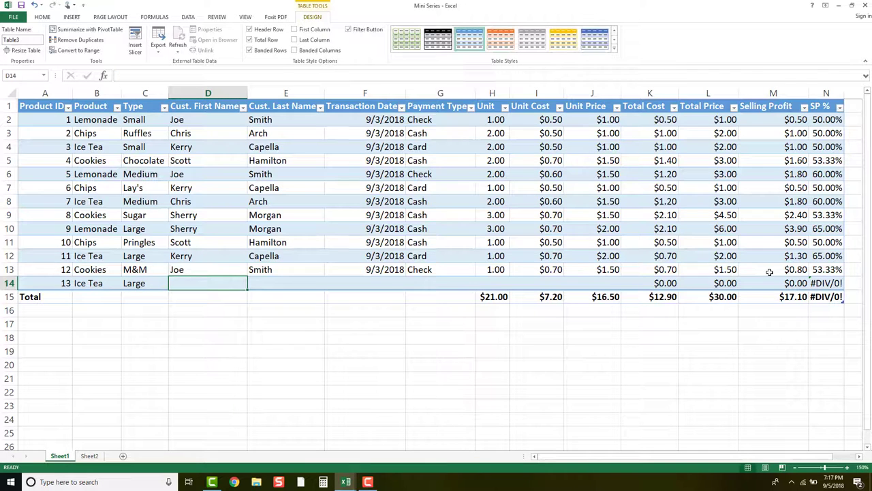
{"action": "type", "text": "Joe"}
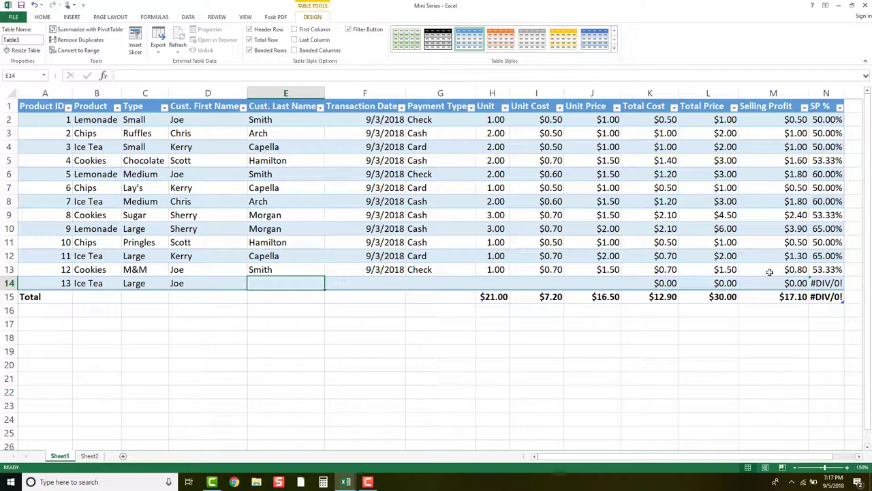
{"action": "type", "text": "Smith"}
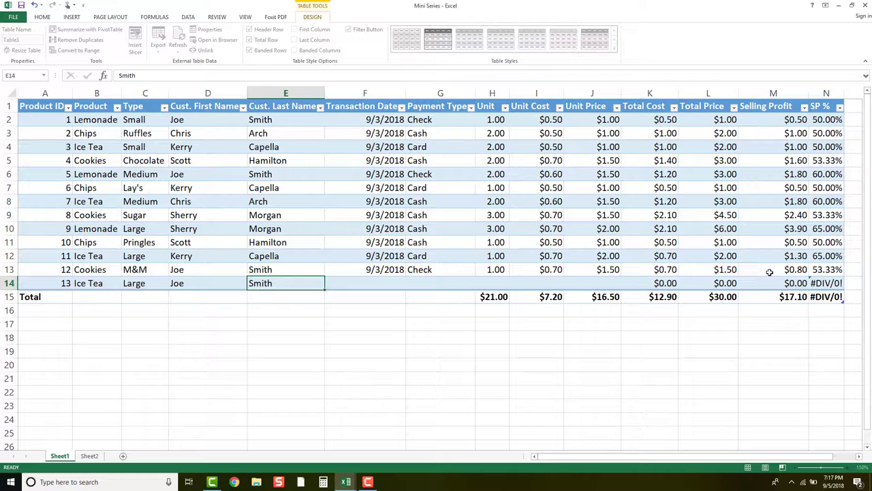
{"action": "type", "text": "09"}
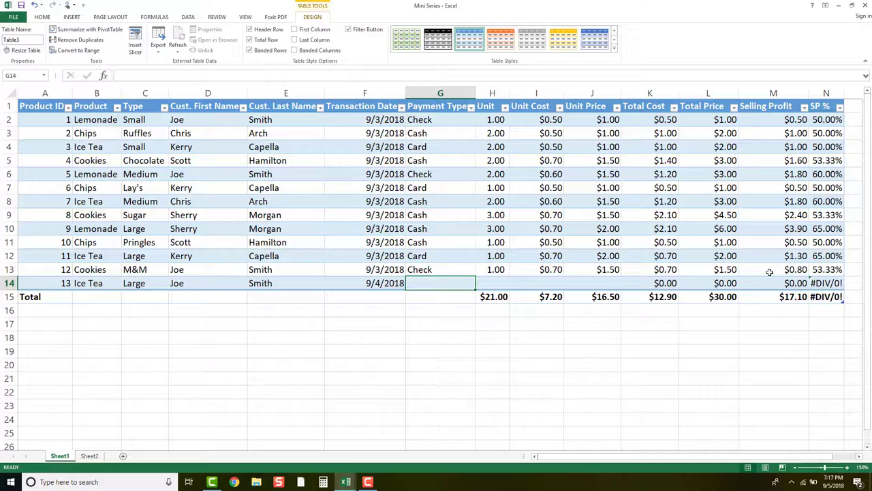
{"action": "type", "text": "Card"}
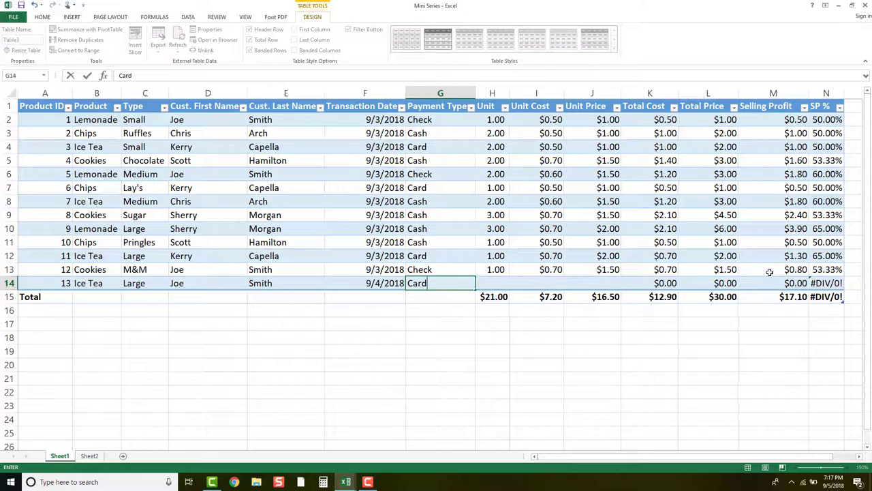